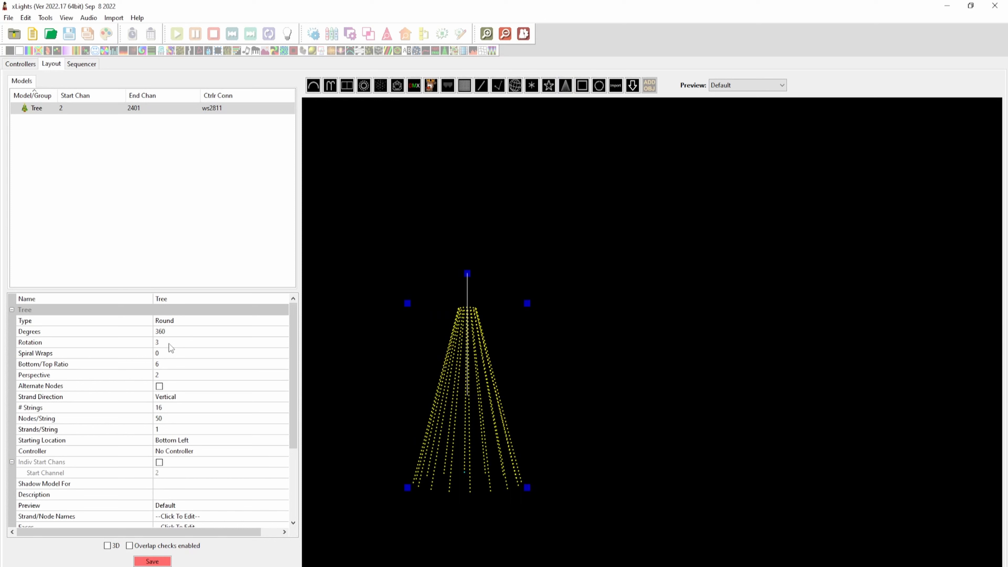
mouse_move(169, 358)
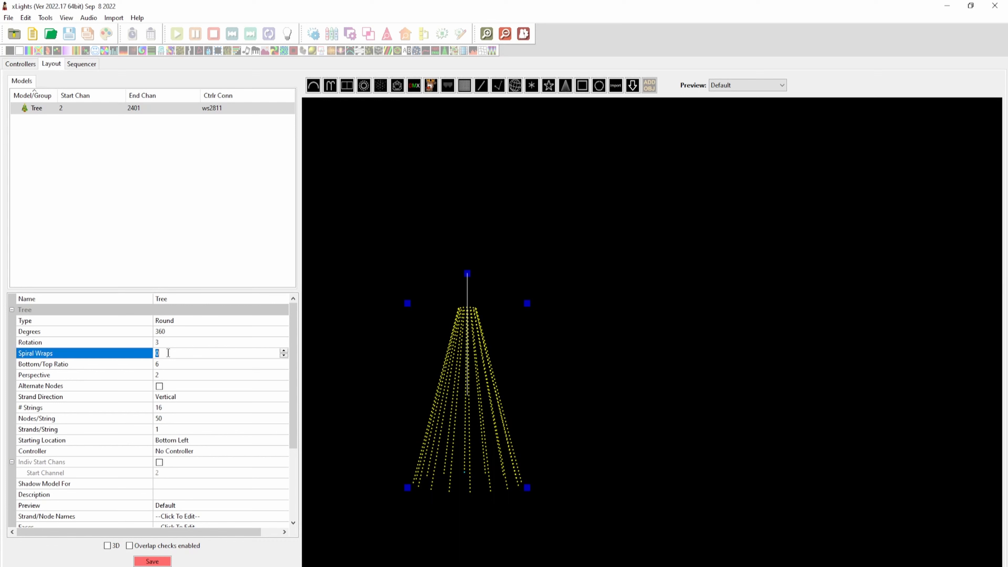
- Set the Tree model's Spiral Wraps to -5
type("-5")
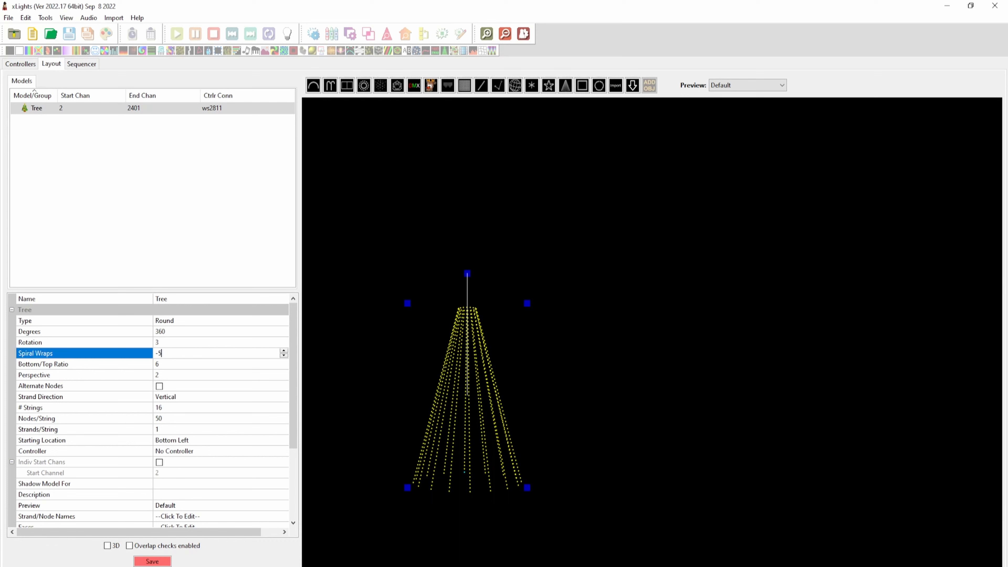
mouse_move(168, 415)
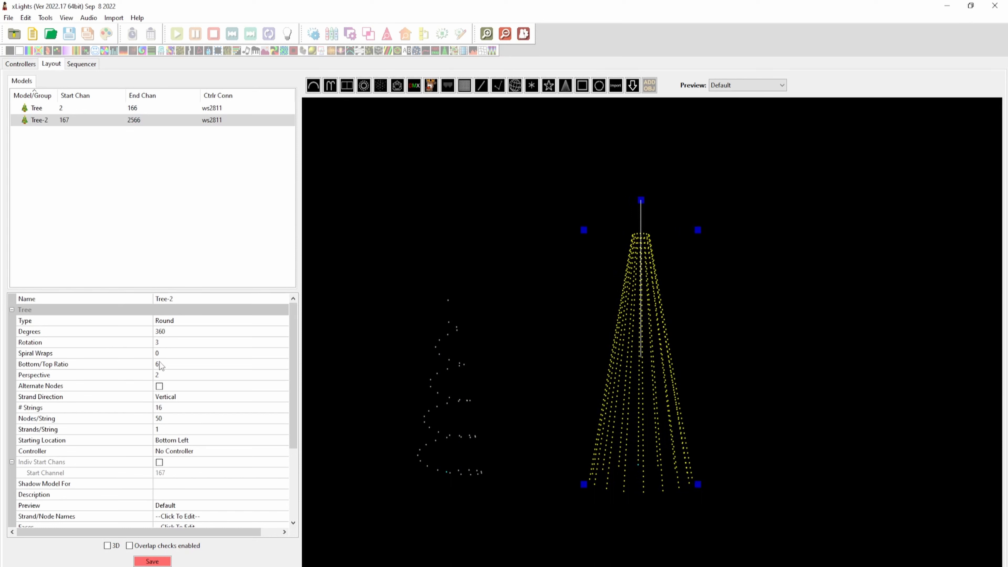
- Set Tree-2's Spiral Wraps to -8 and its string count to 1
left_click(202, 353)
type("-8")
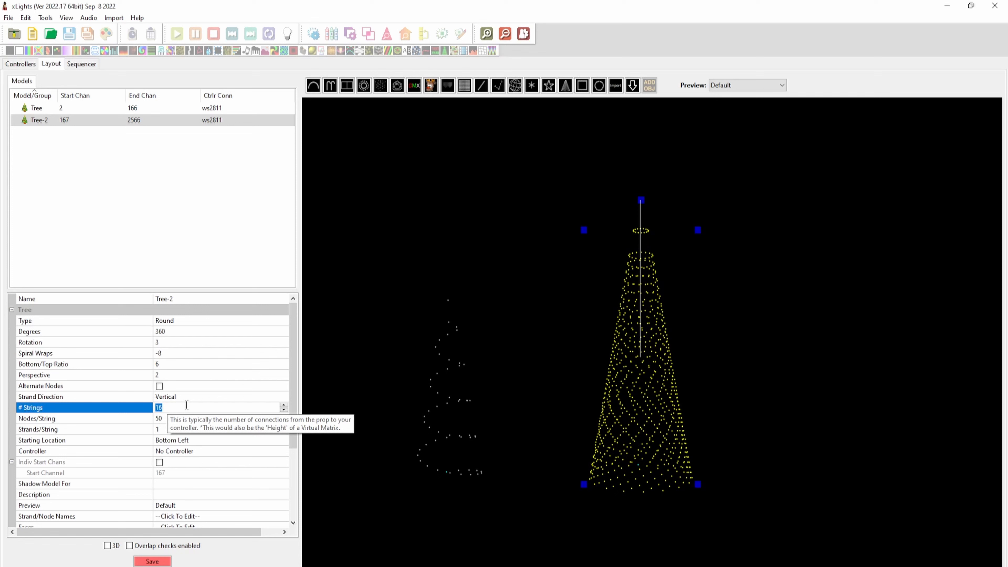
type("1")
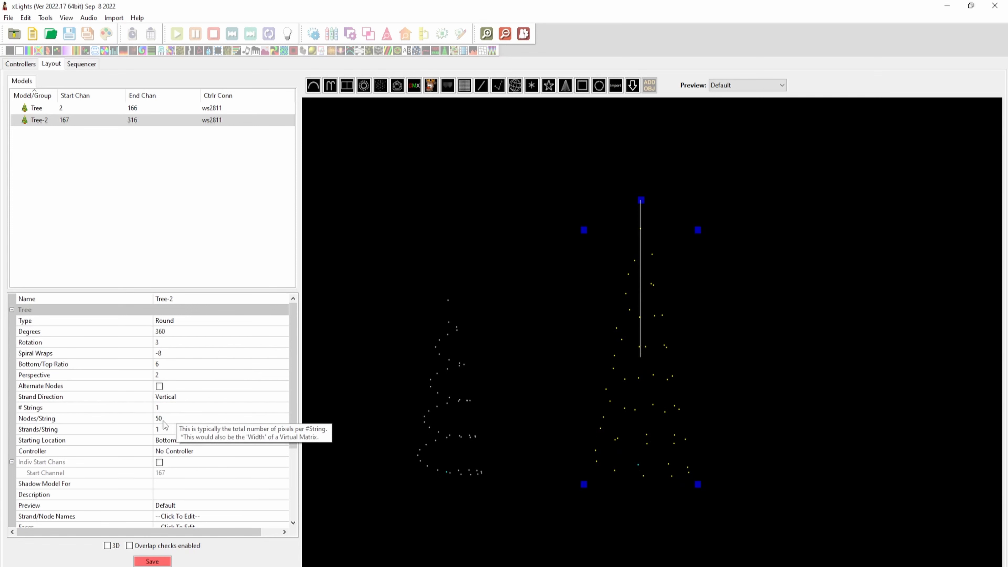
left_click(202, 418)
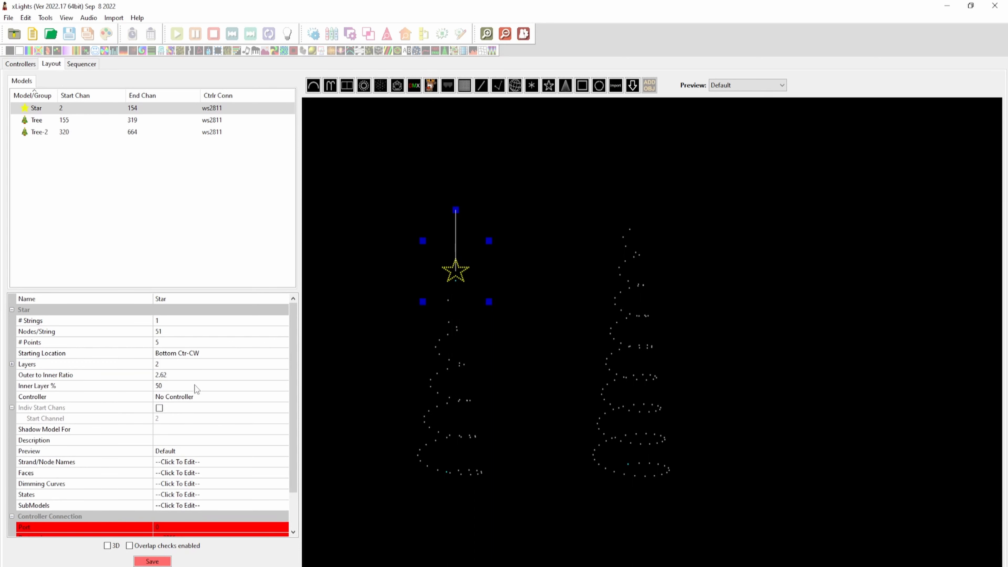
- Give the Star 20 inside and 30 outside nodes and enlarge it above the left tree
left_click(12, 364)
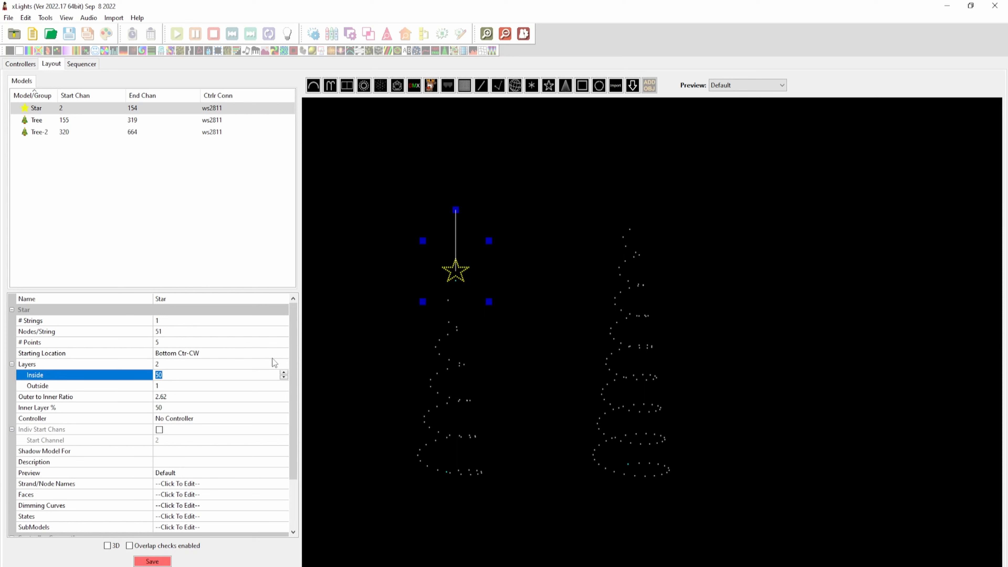
type("20")
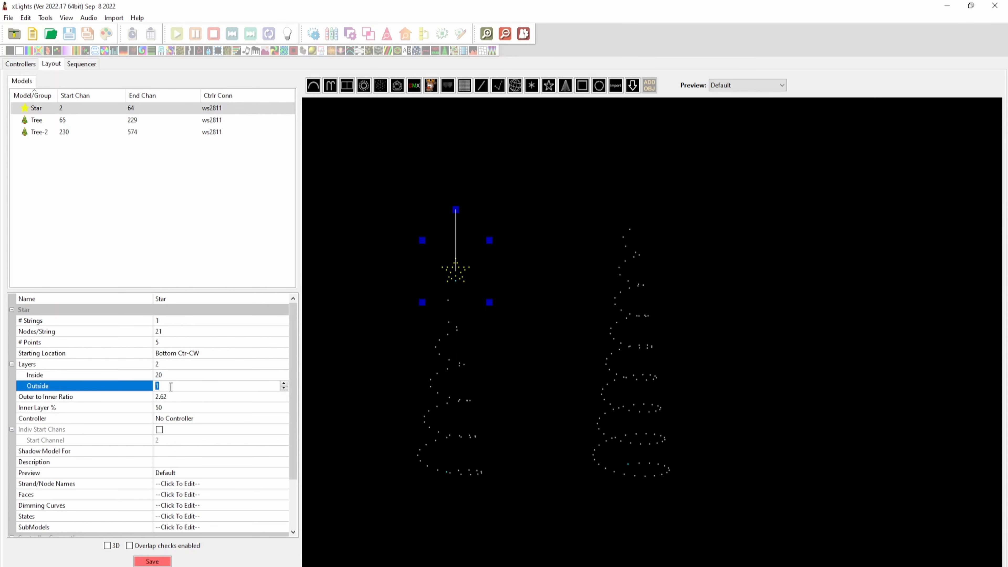
type("30")
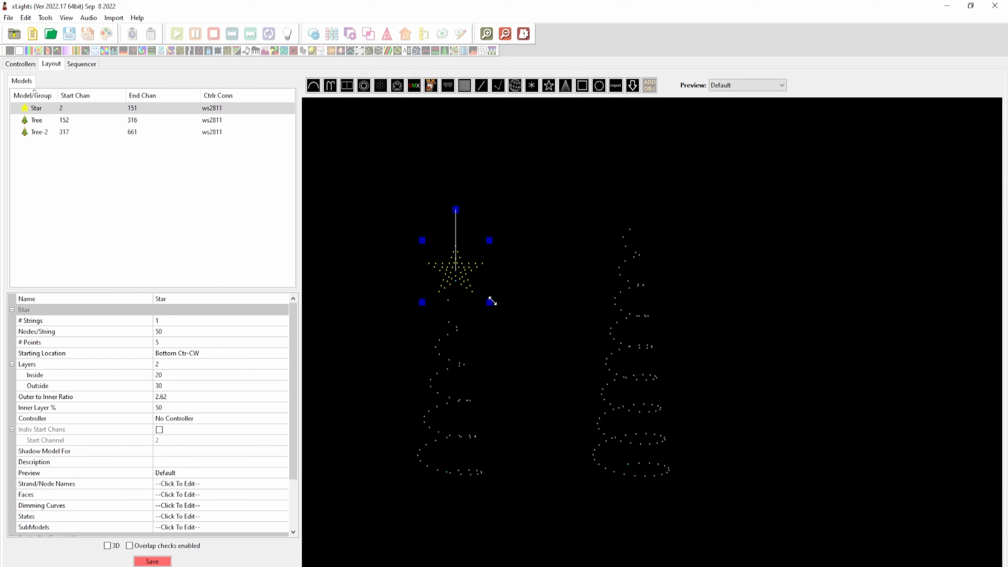
left_click_drag(491, 301, 474, 292)
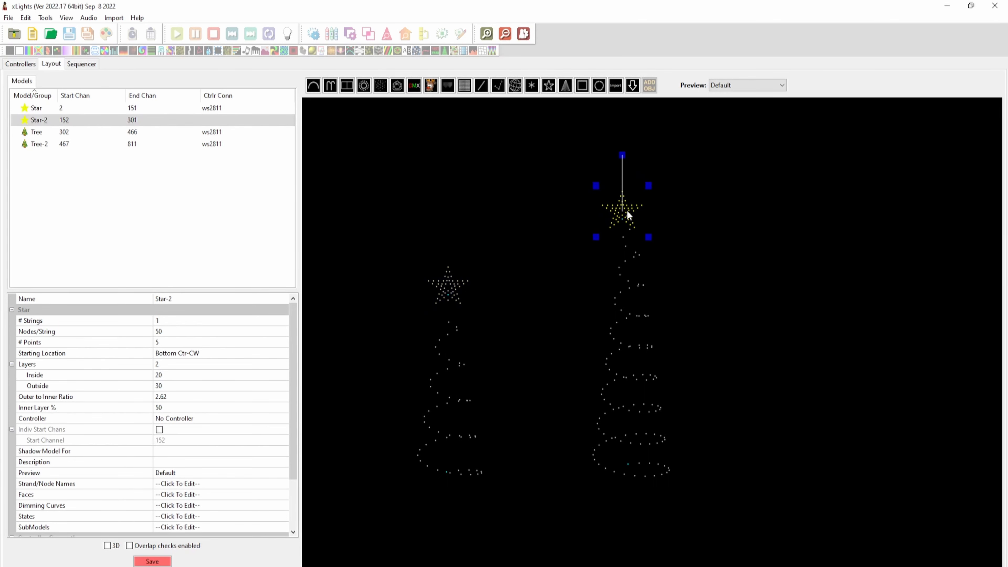
- Place Star-2 atop Tree-2, then switch to the Sequencer view
left_click_drag(621, 205, 629, 212)
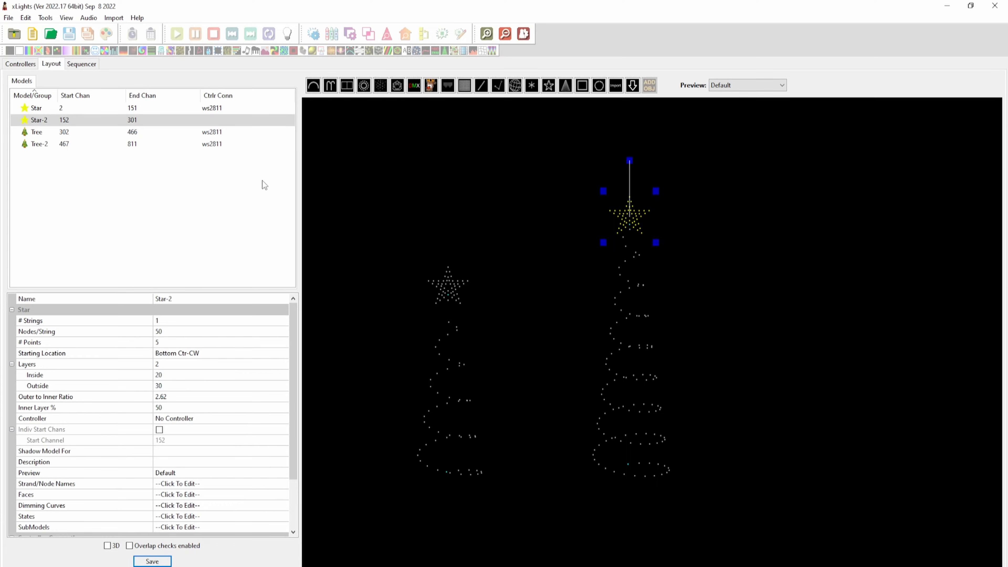
left_click(81, 63)
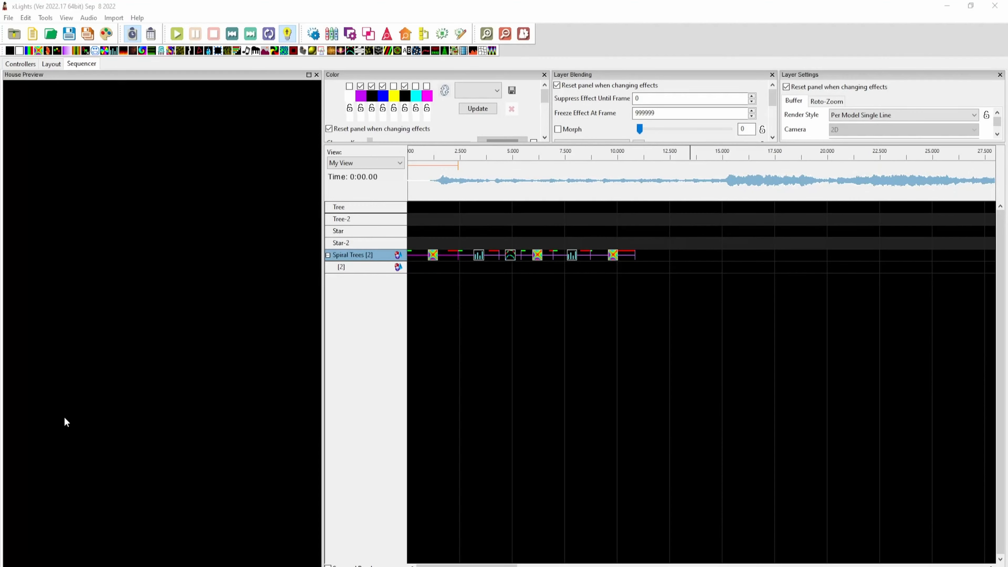
mouse_move(101, 323)
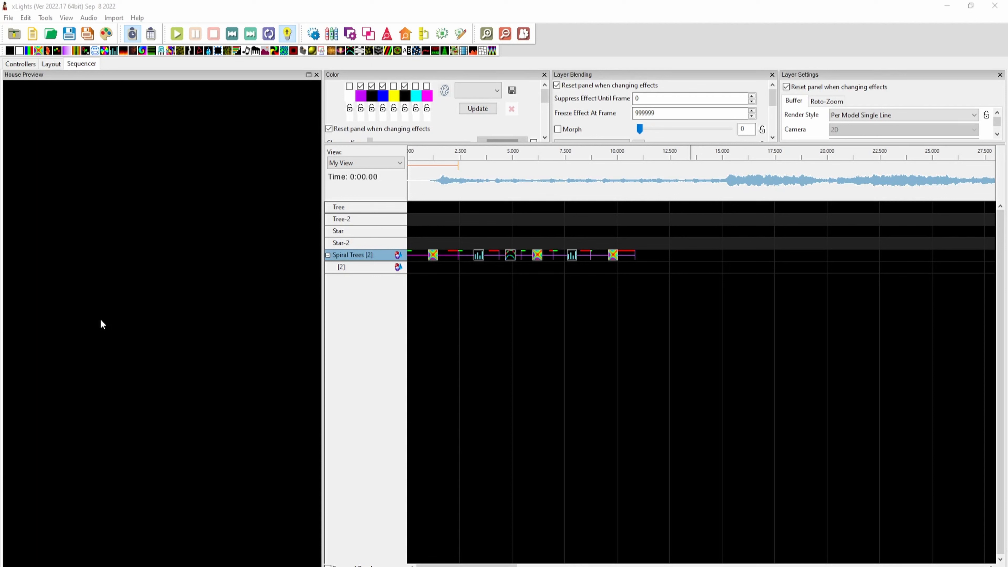